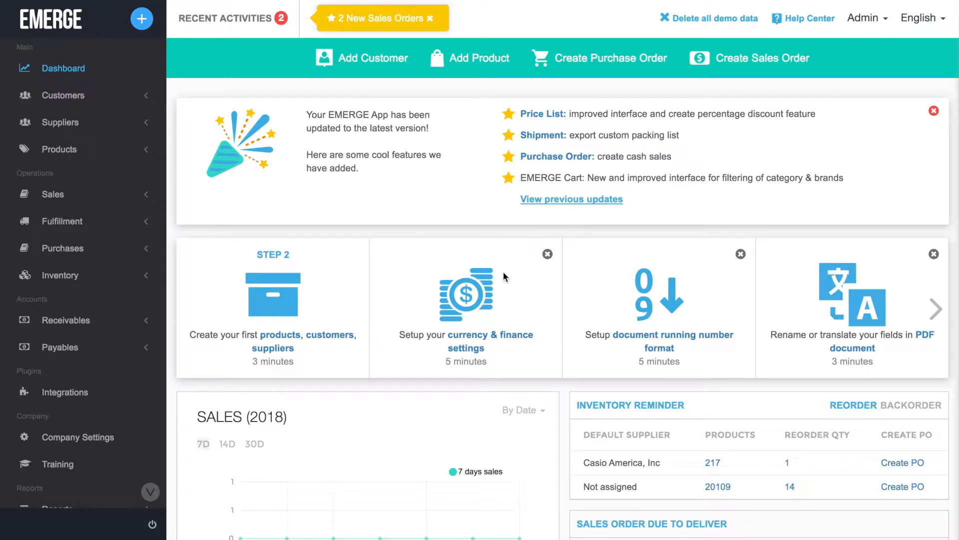
- Navigate to the customers' Price List page from the sidebar
left_click(63, 96)
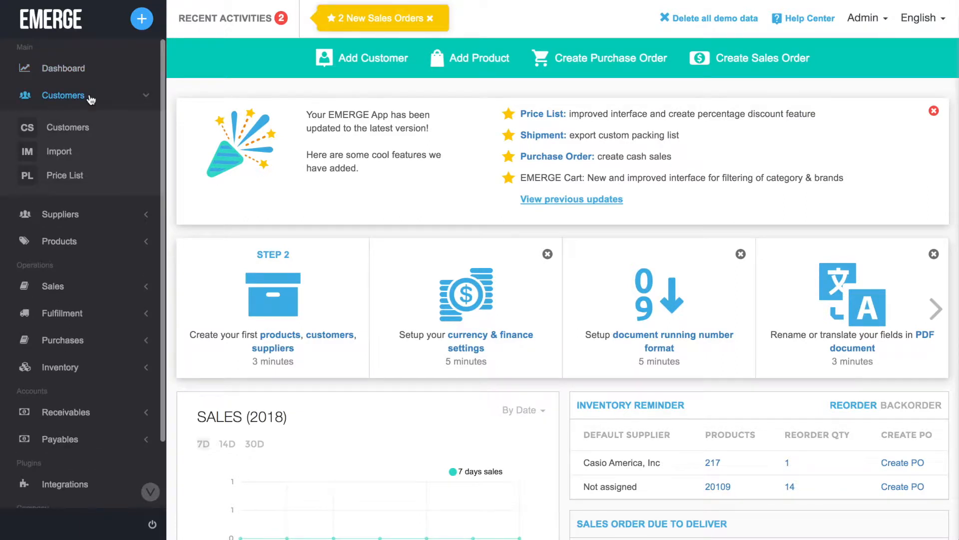
left_click(63, 175)
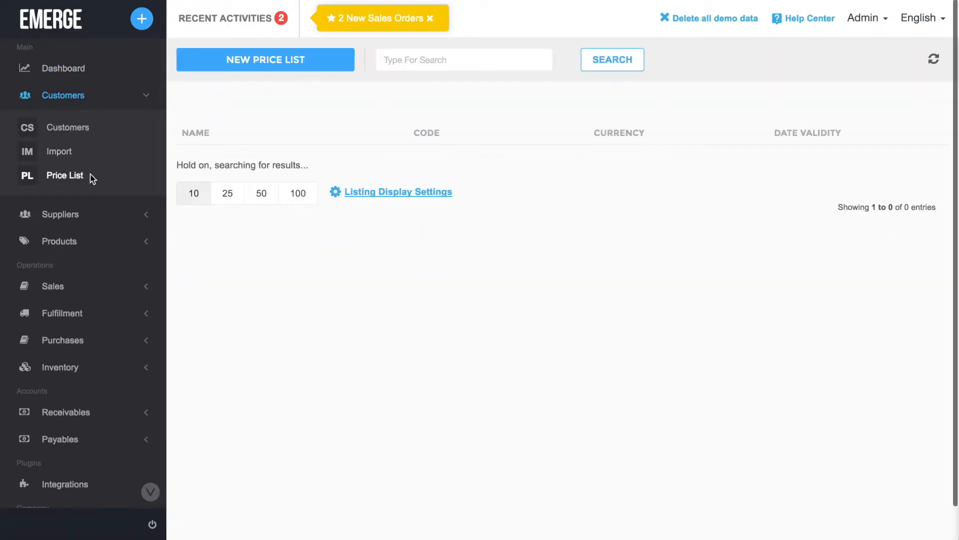
- Start a new customer price list named 'Seasonal' with code 'SEAS' in SGD
left_click(265, 60)
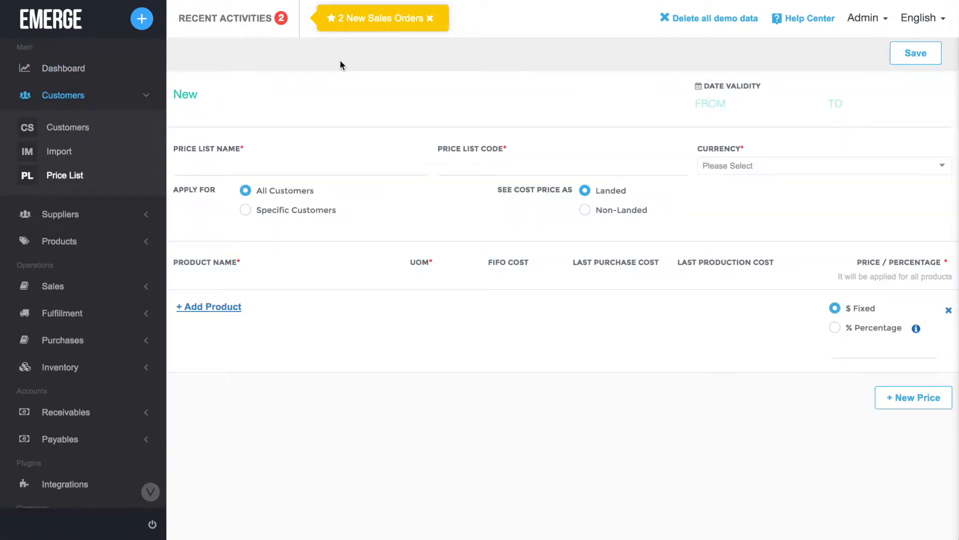
left_click(824, 166)
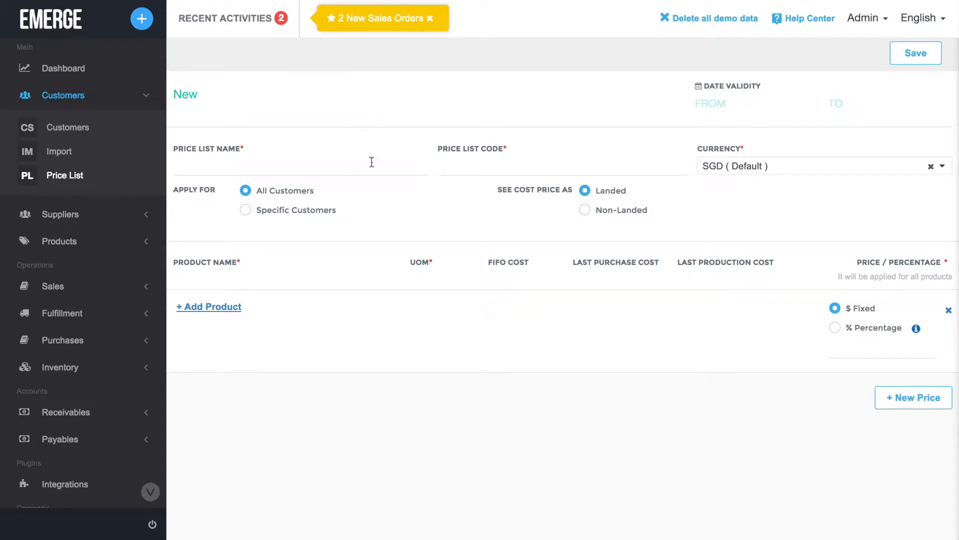
type("Seasonal")
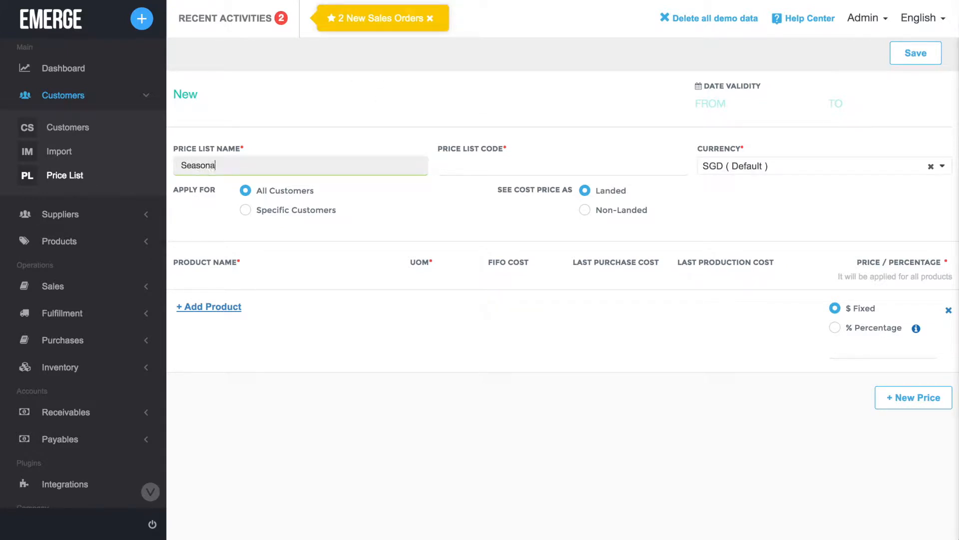
type("SEAS")
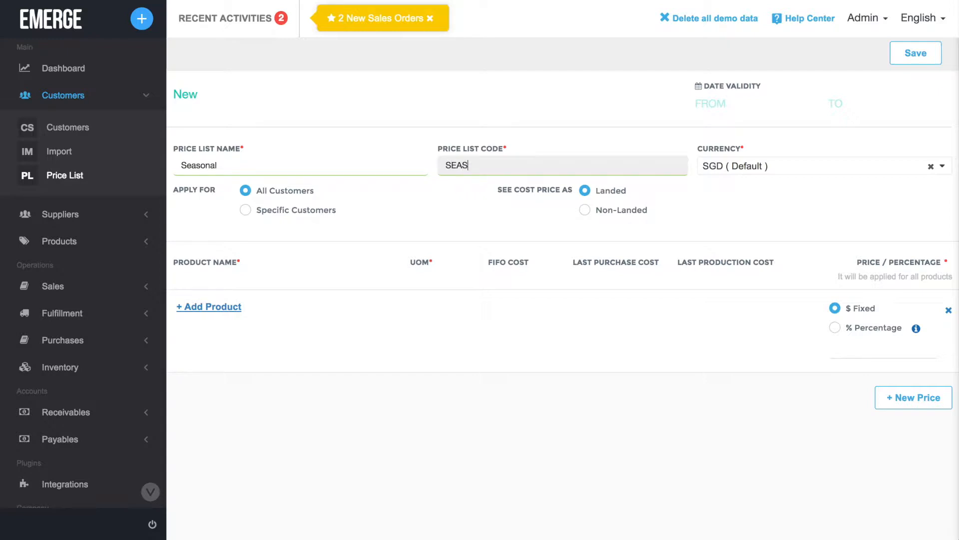
left_click(942, 168)
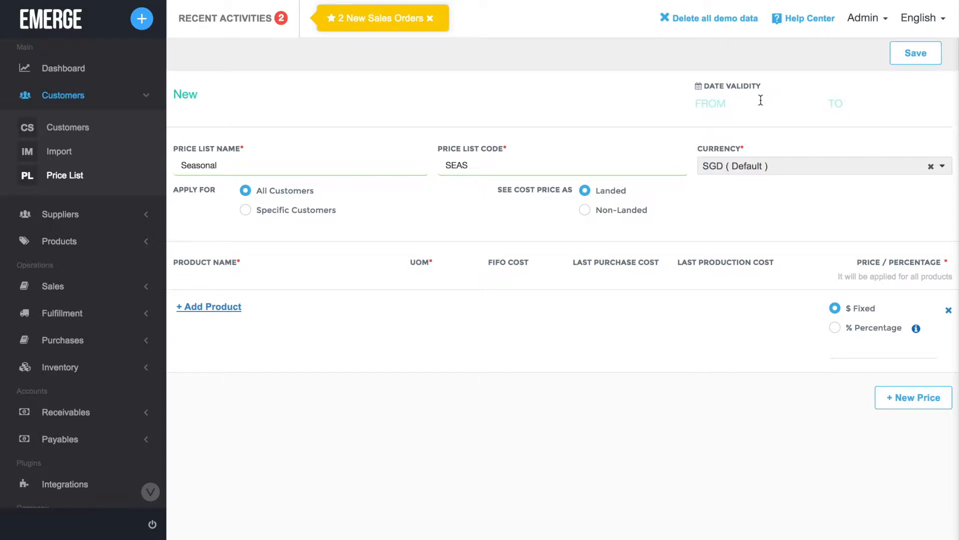
- Set validity from Feb 5 to Feb 28, 2018, keeping it applied to all customers
left_click(710, 103)
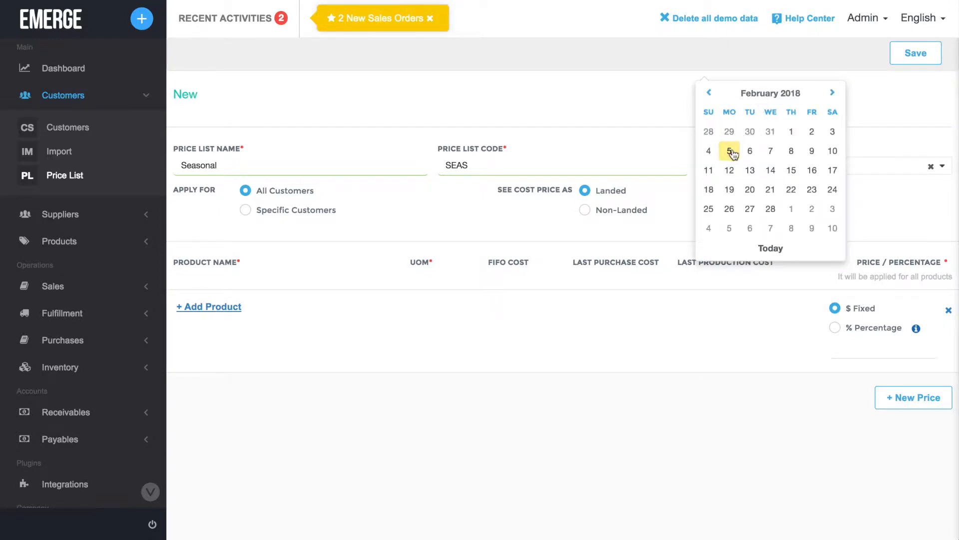
left_click(729, 151)
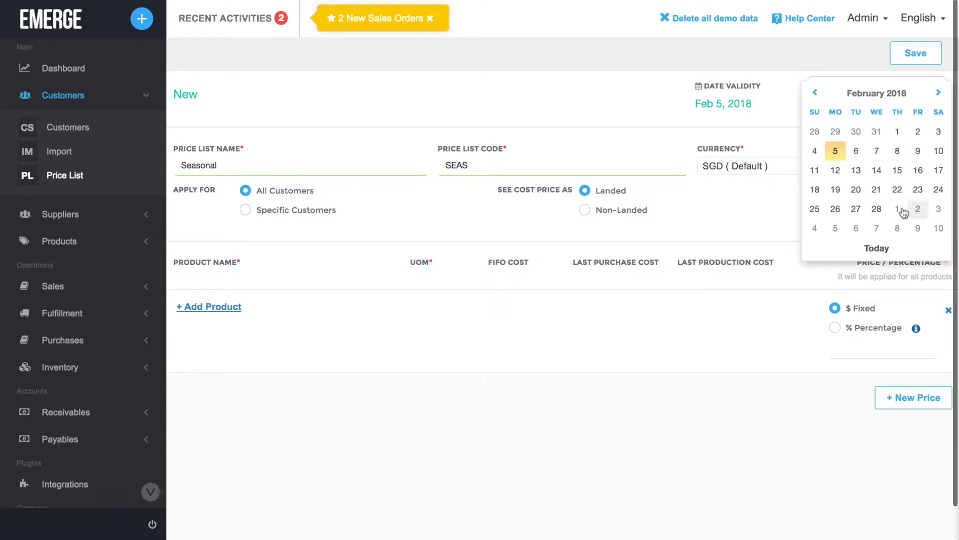
left_click(898, 209)
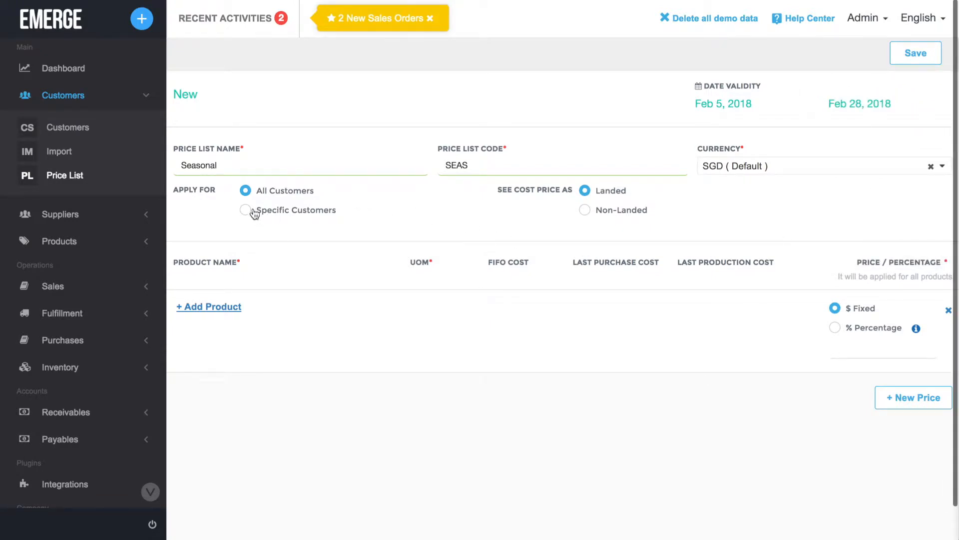
left_click(246, 209)
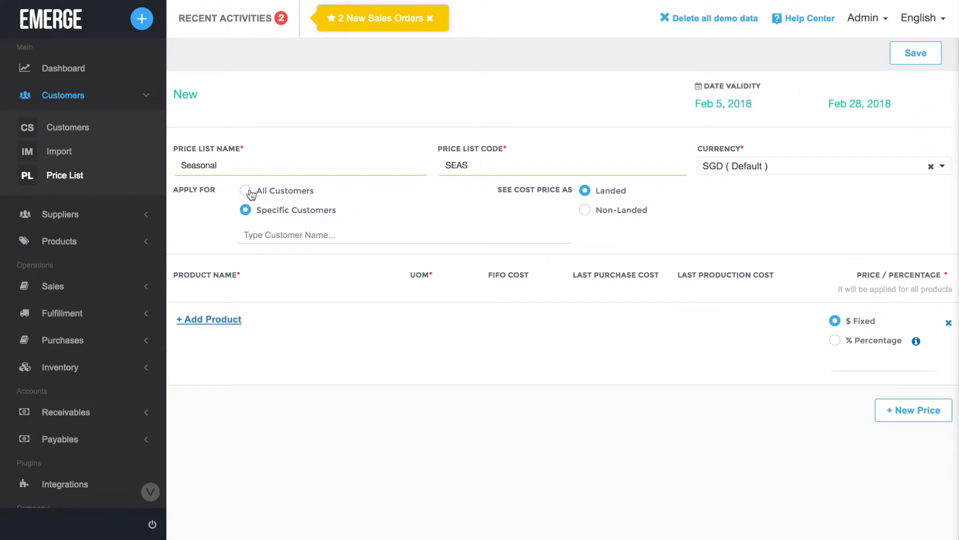
left_click(246, 190)
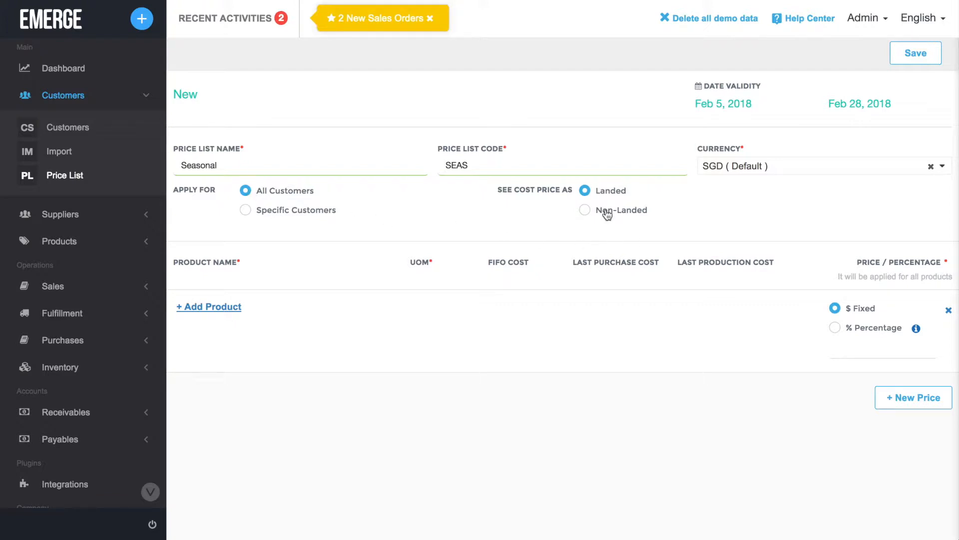
mouse_move(633, 196)
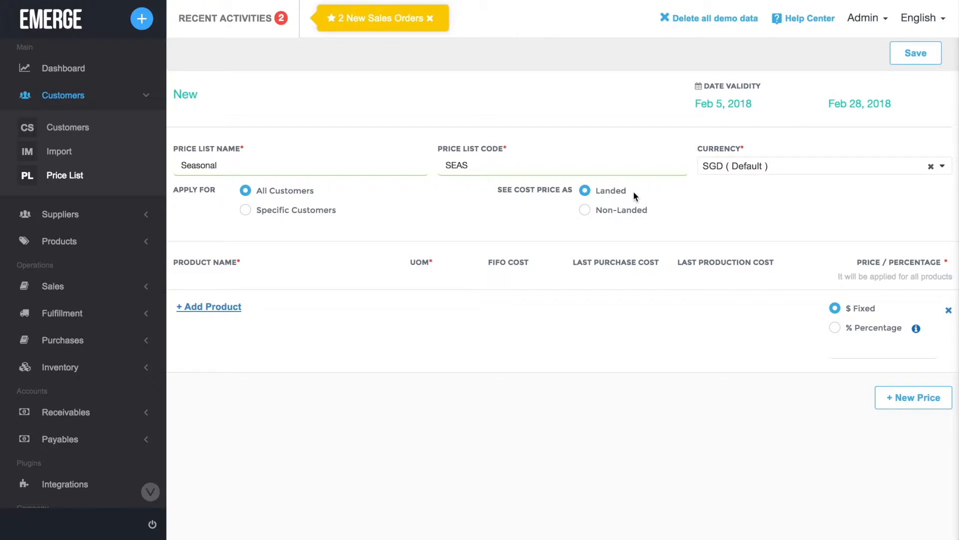
mouse_move(248, 322)
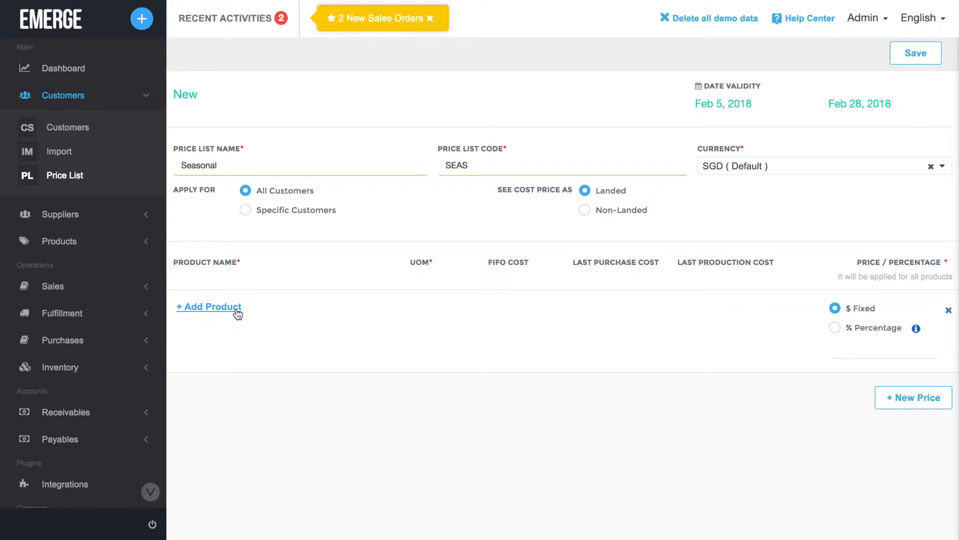
- Add all products in the Clothing category, the four T-Shirt variants, to the list
left_click(209, 307)
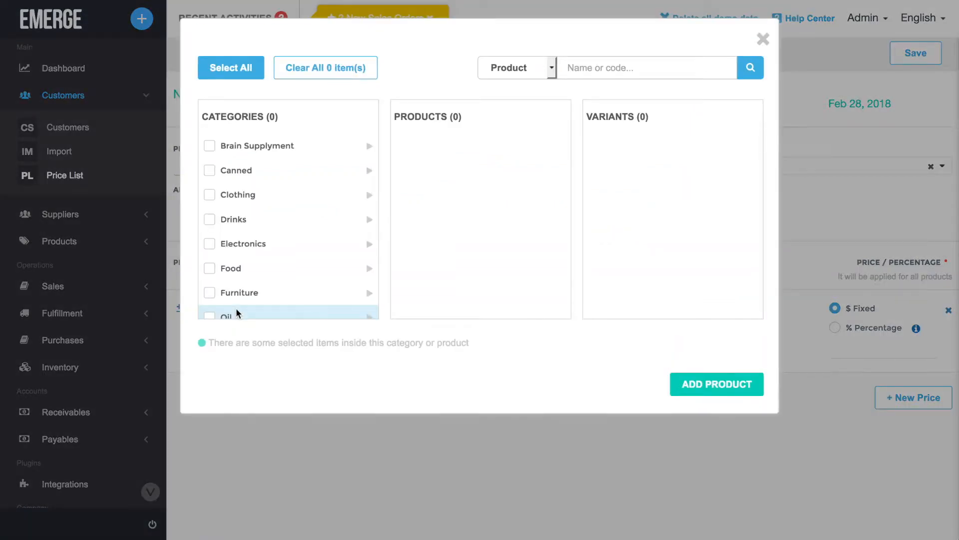
mouse_move(212, 199)
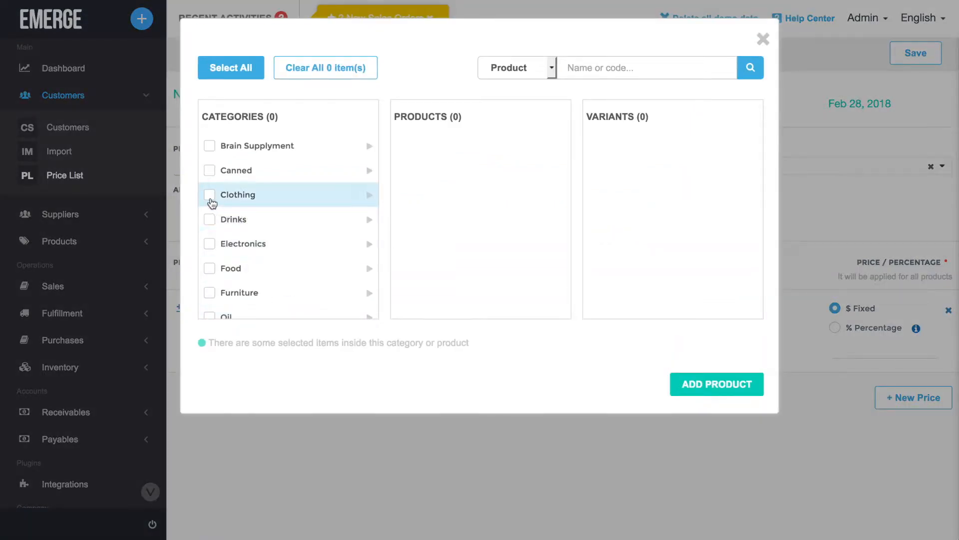
left_click(210, 195)
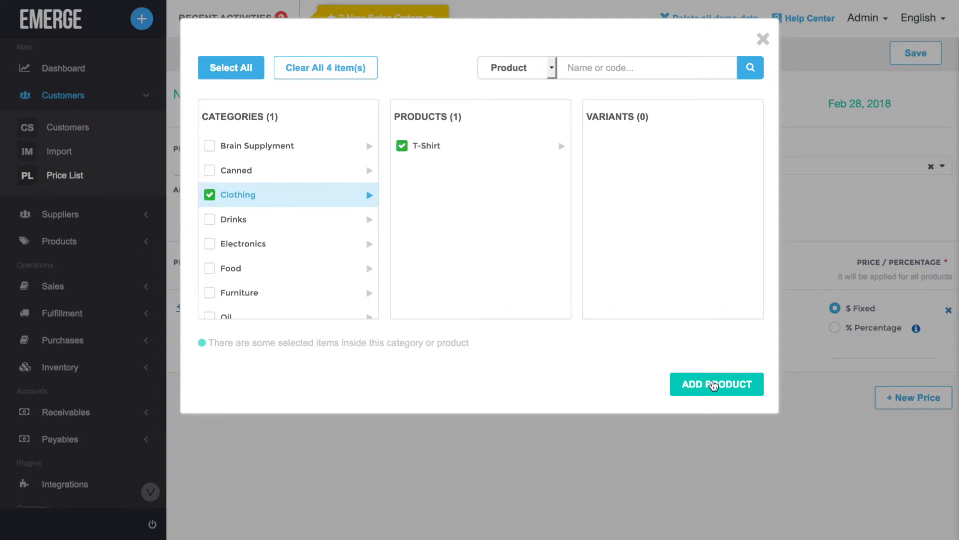
left_click(717, 383)
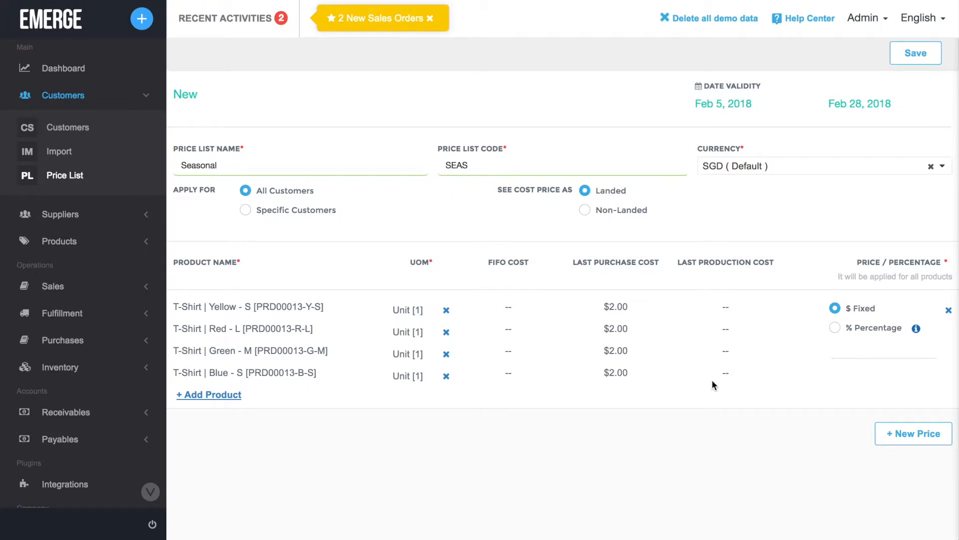
mouse_move(896, 328)
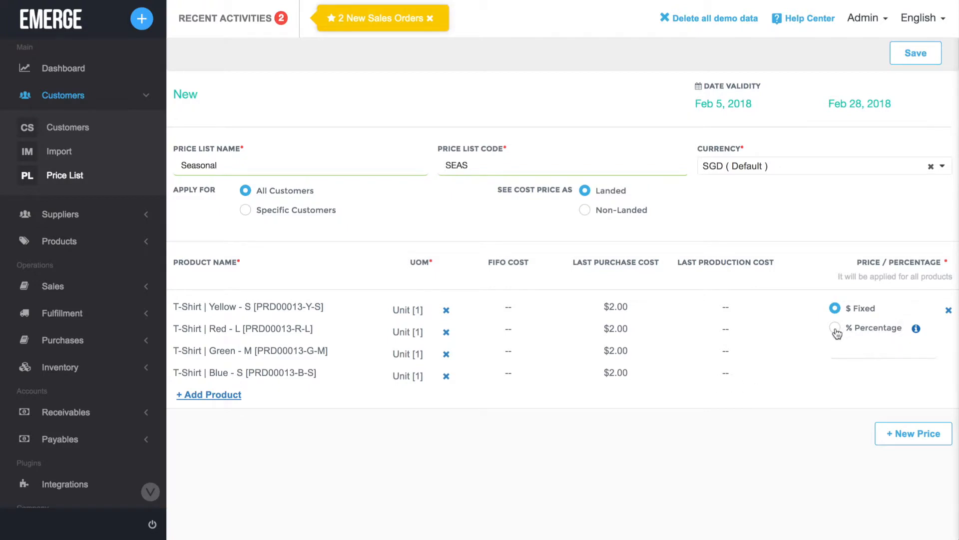
- Price the T-shirt variants by percentage rather than fixed amount, entering the value
left_click(835, 327)
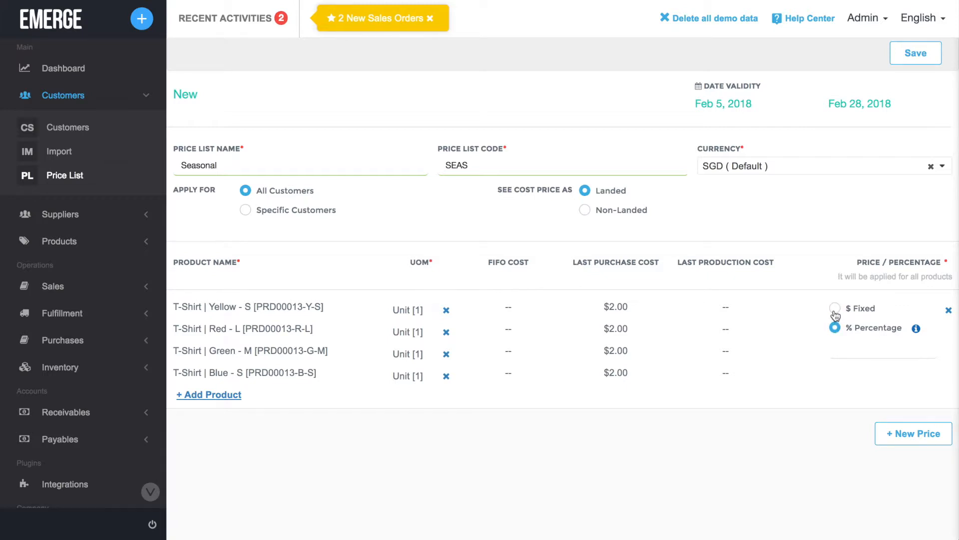
left_click(836, 308)
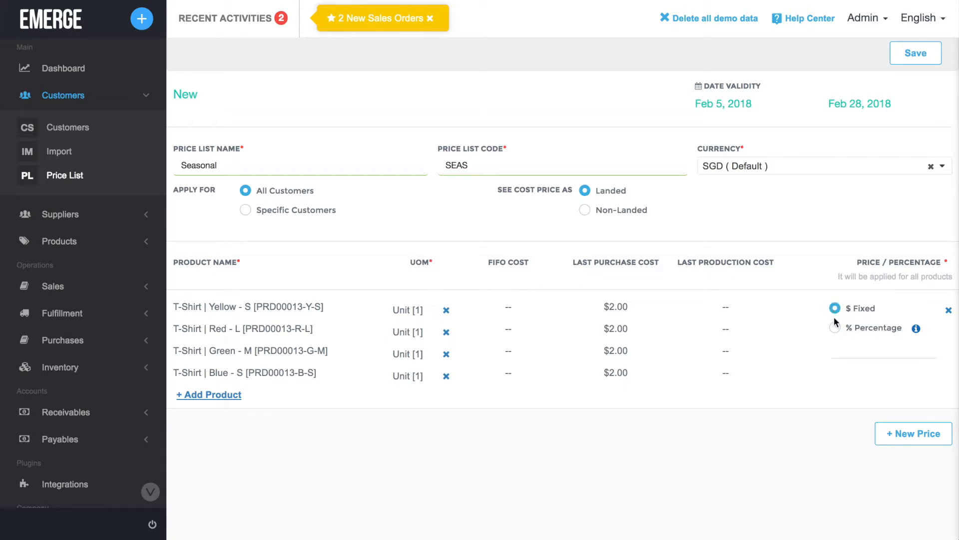
left_click(835, 327)
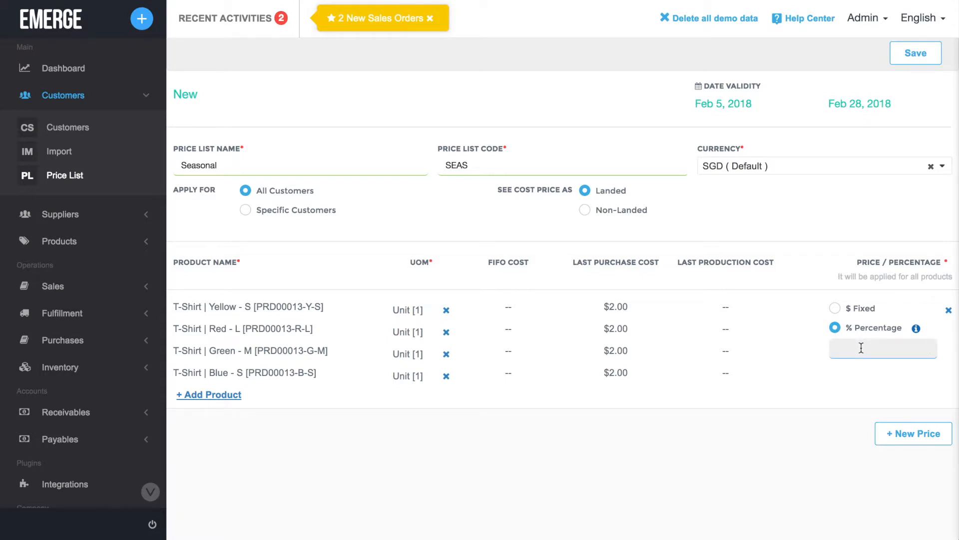
type("90")
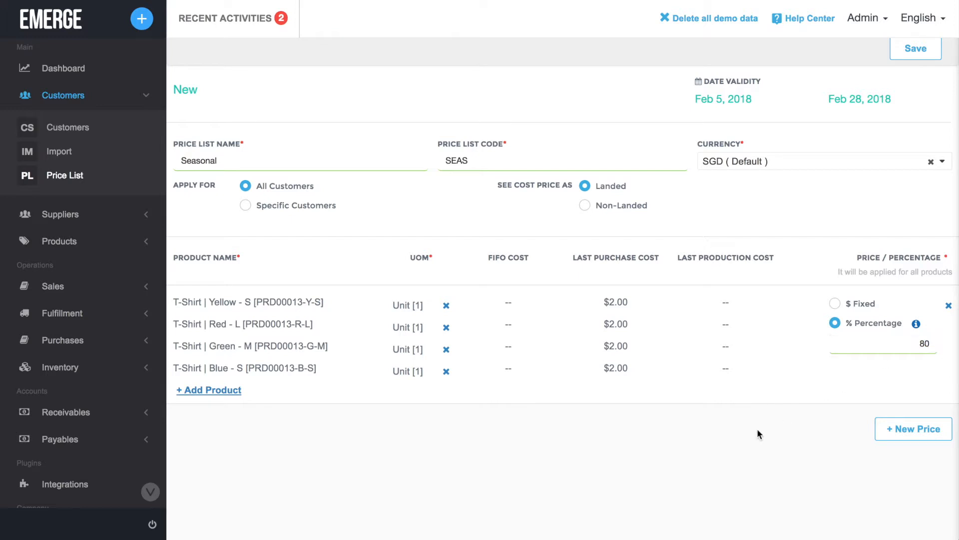
- Discard an extra empty price group, save the Seasonal price list and return to the dashboard
left_click(914, 429)
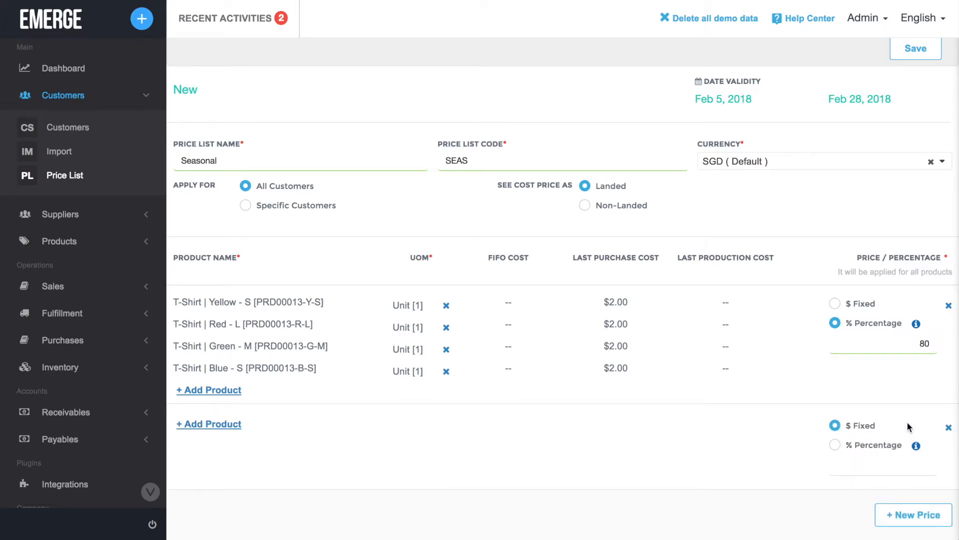
left_click(947, 426)
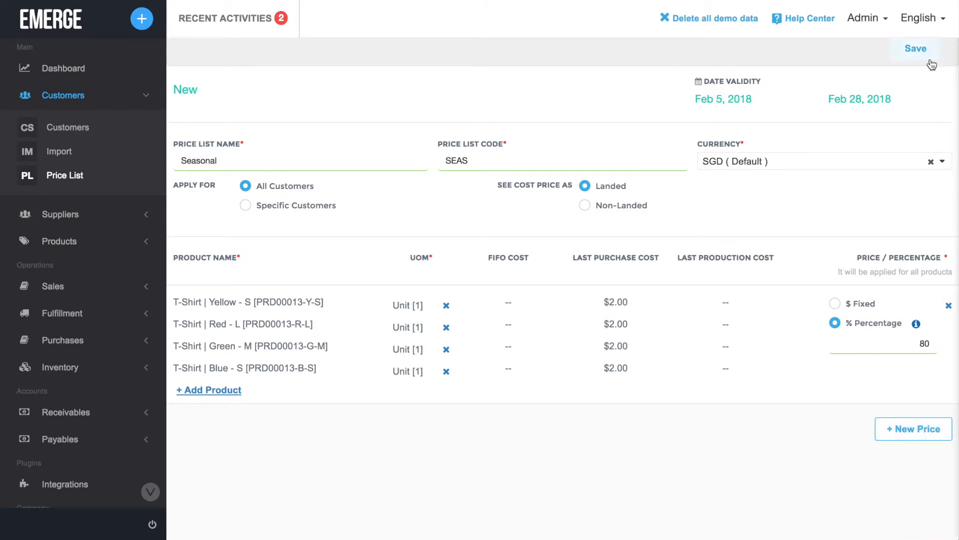
left_click(915, 48)
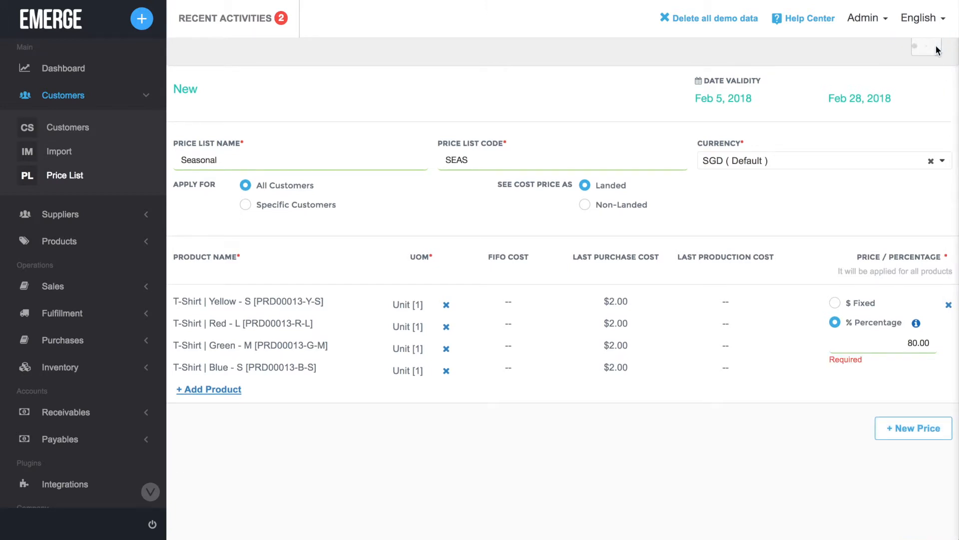
left_click(62, 68)
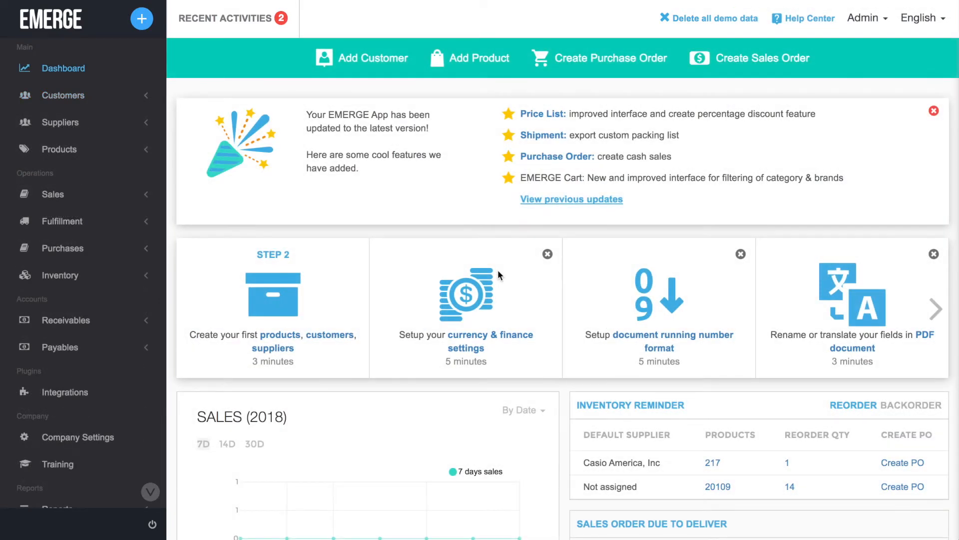
- Start a sales order for Consignee Seller using the SEAS - Seasonal price list
left_click(53, 194)
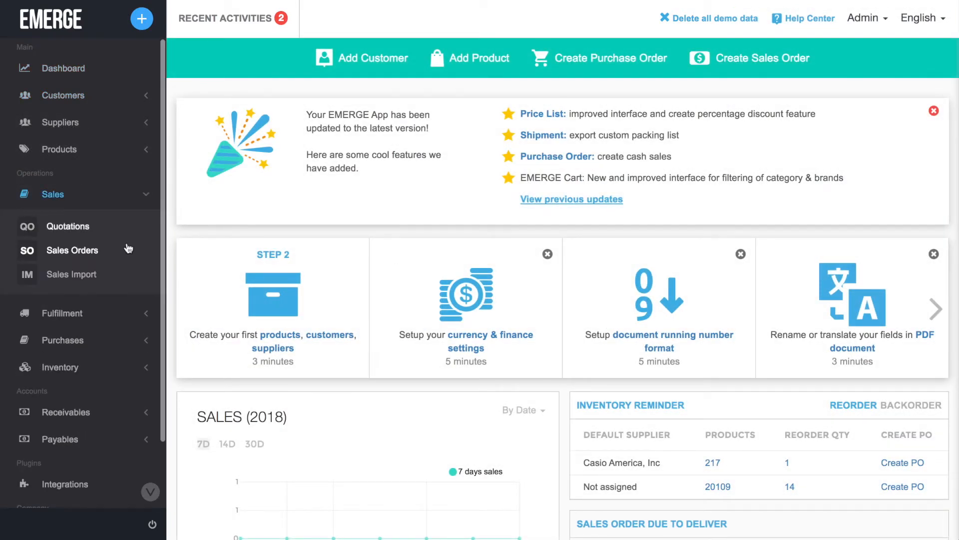
left_click(72, 250)
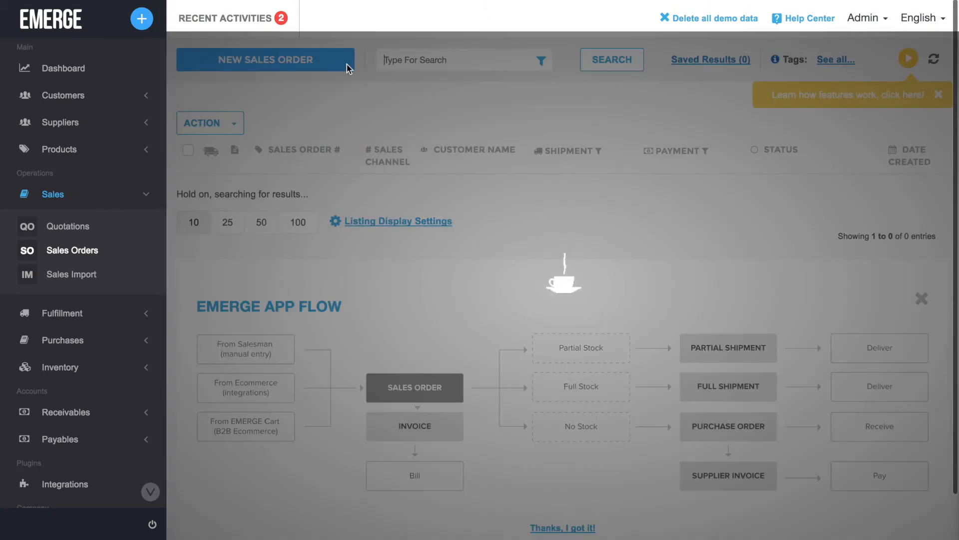
left_click(266, 60)
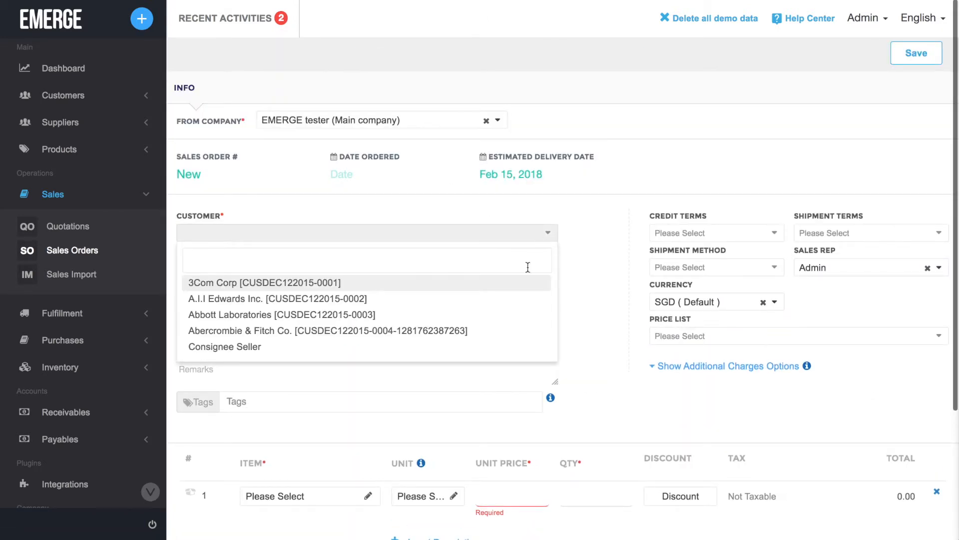
left_click(225, 346)
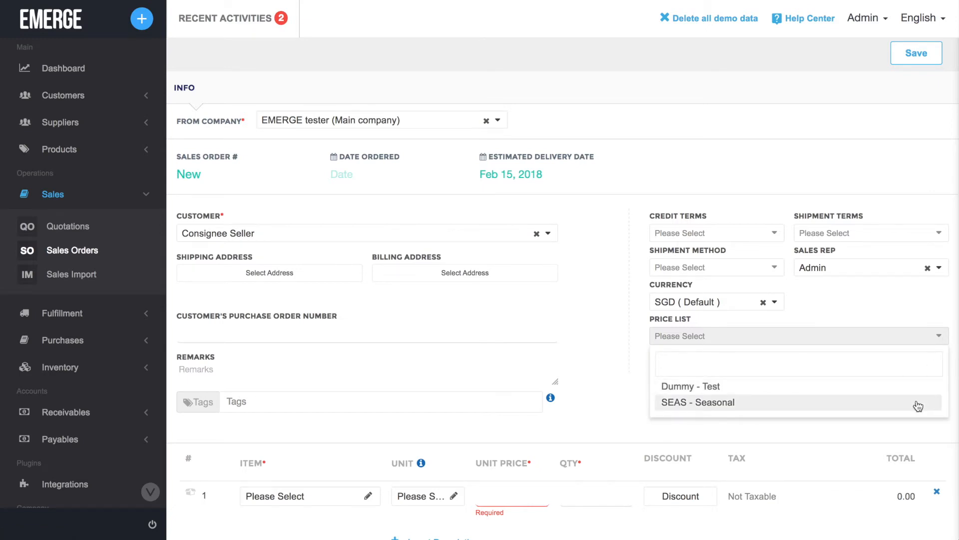
left_click(63, 68)
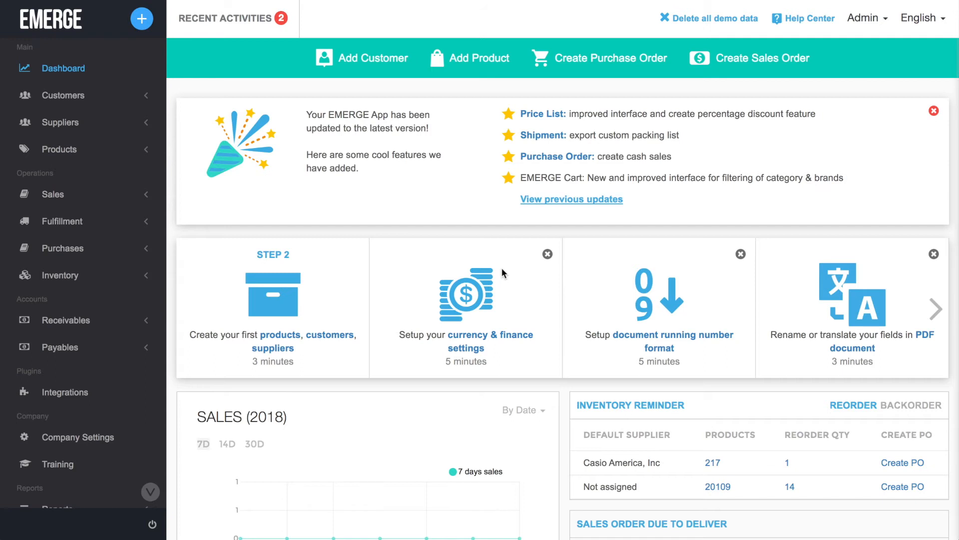
mouse_move(87, 132)
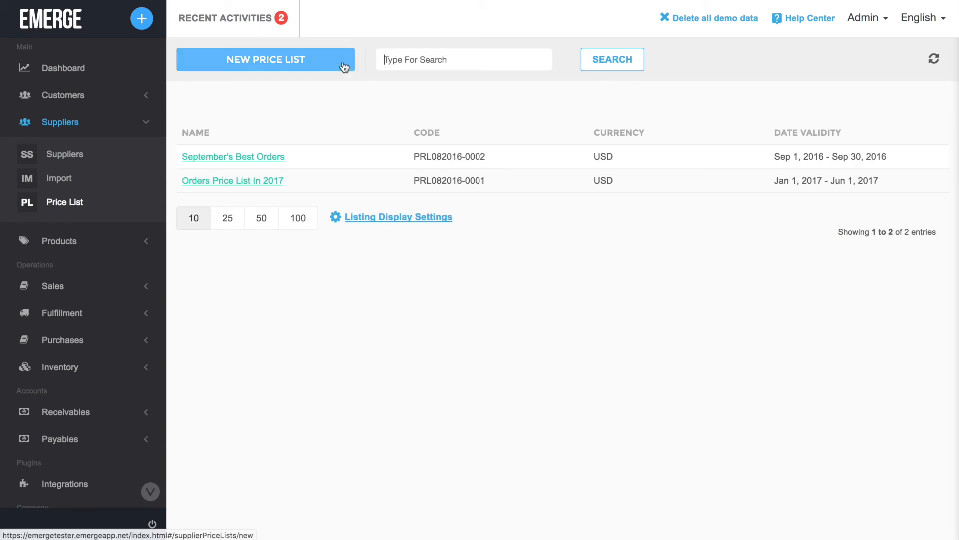
- Start a new supplier price list named 'NEW SUPPLIER'
left_click(266, 60)
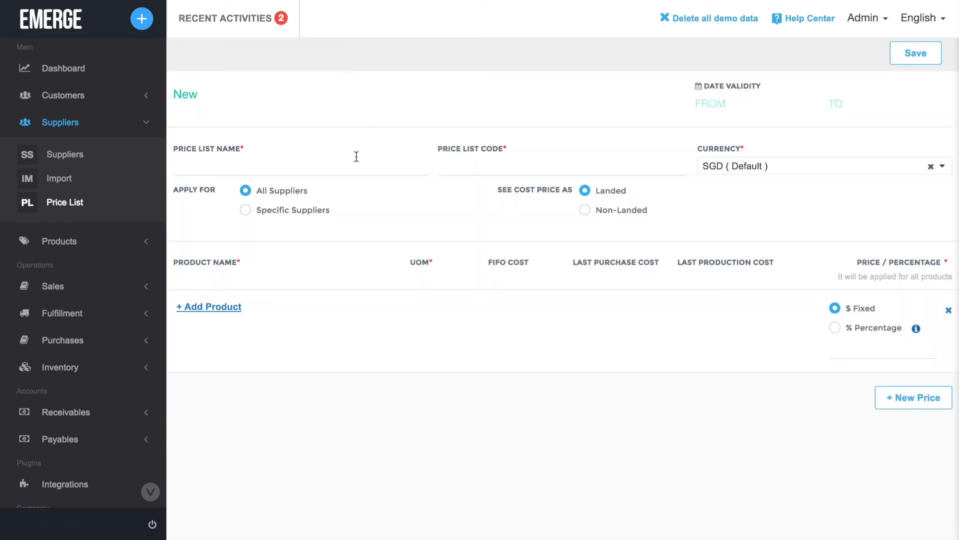
type("NEW SU")
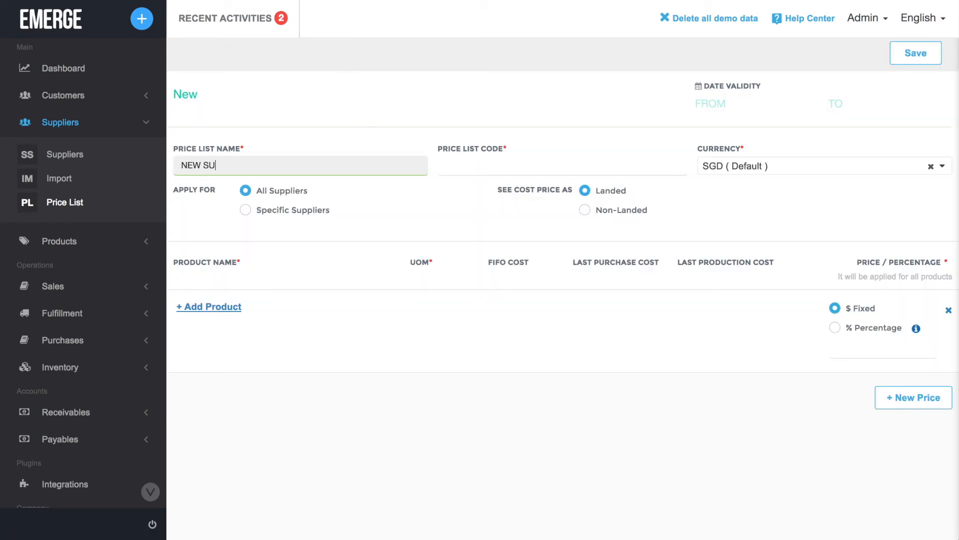
type("PPLIER")
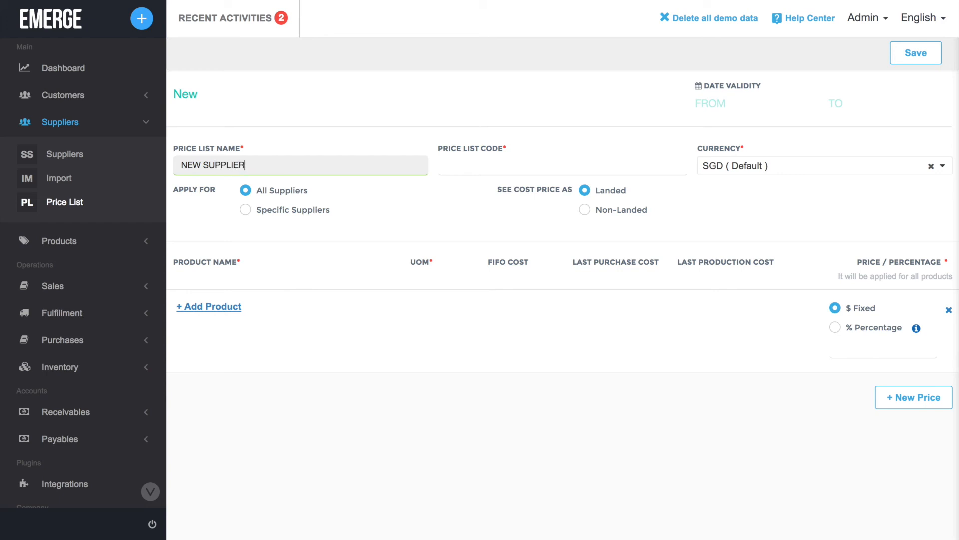